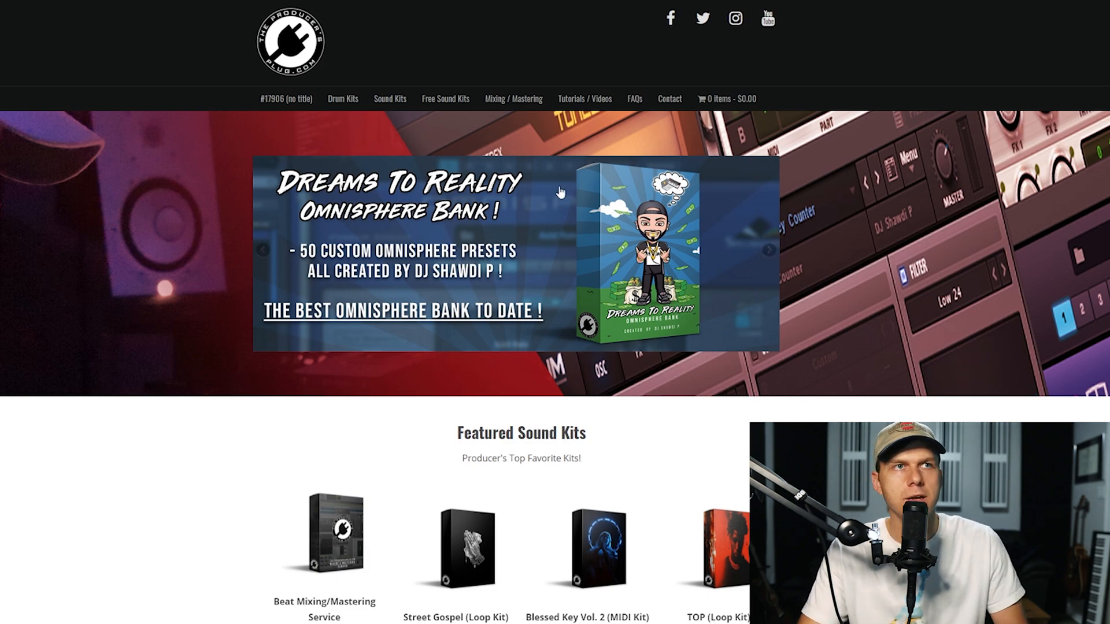
mouse_move(477, 101)
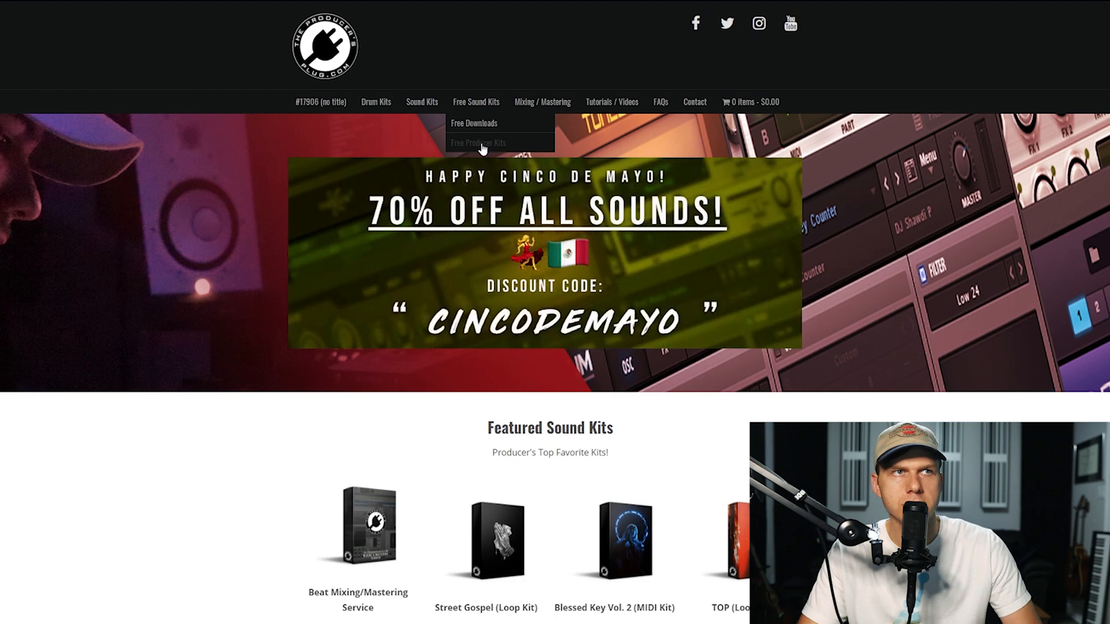
Open The Producer's Plug free sound kits page to reach the Mac Miller Drum Kit.
click(478, 143)
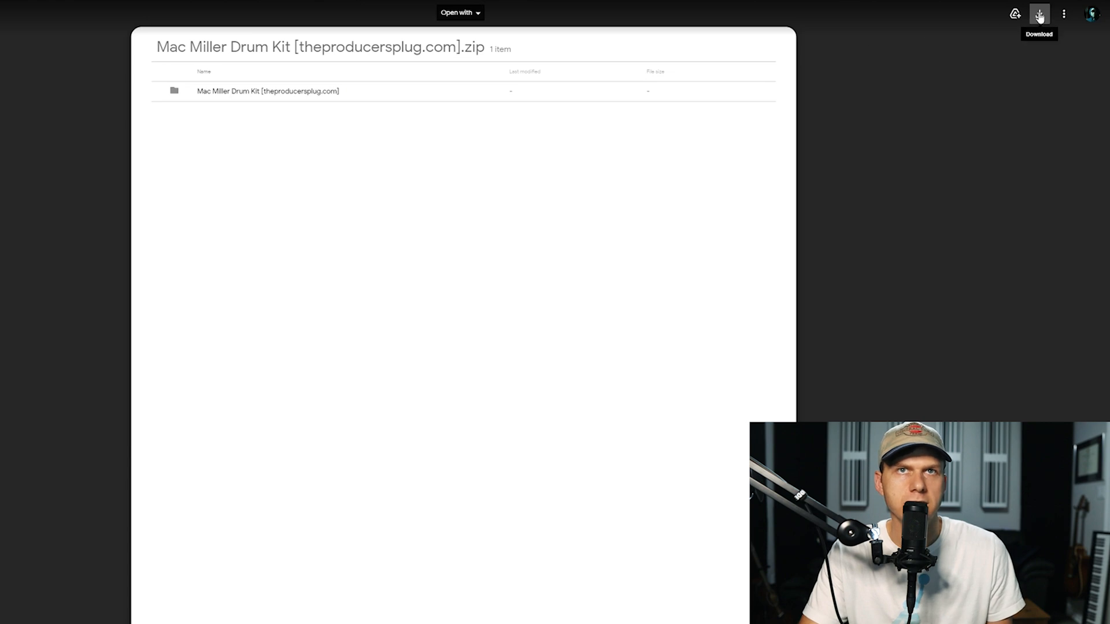
Download the Mac Miller Drum Kit zip from the Google Drive preview.
click(1038, 13)
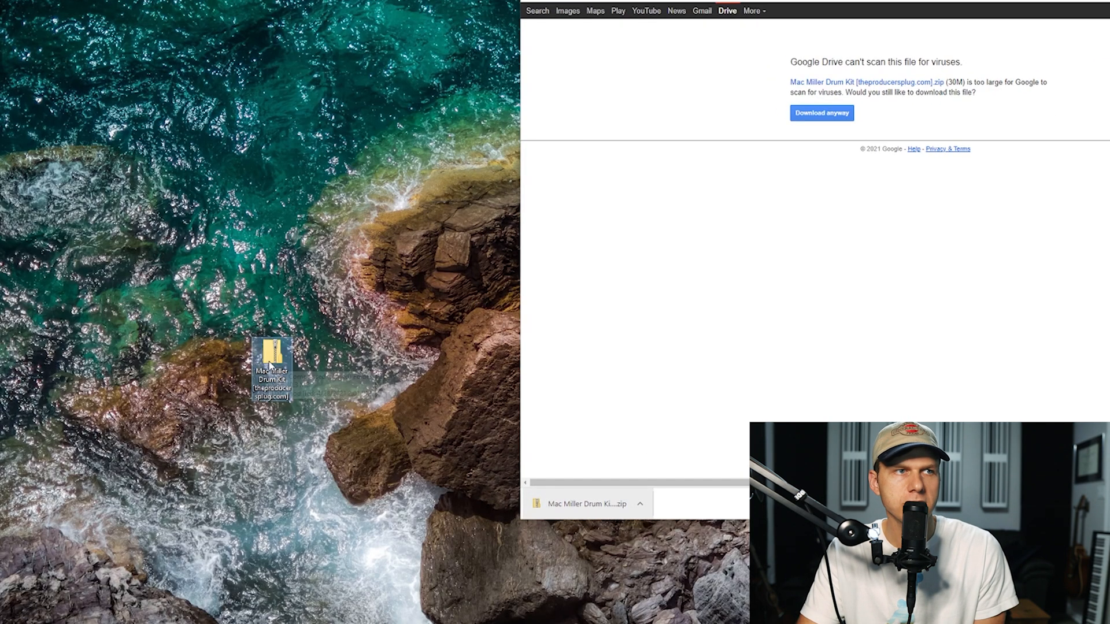
Extract All from the Mac Miller Drum Kit zip into a desktop folder.
right_click(272, 368)
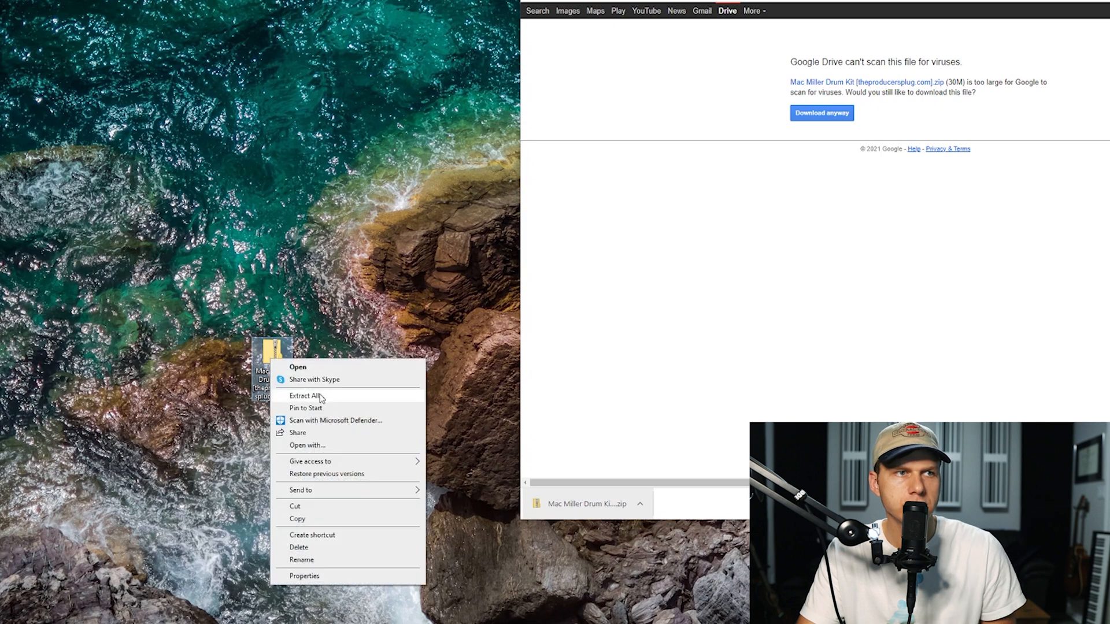
click(305, 396)
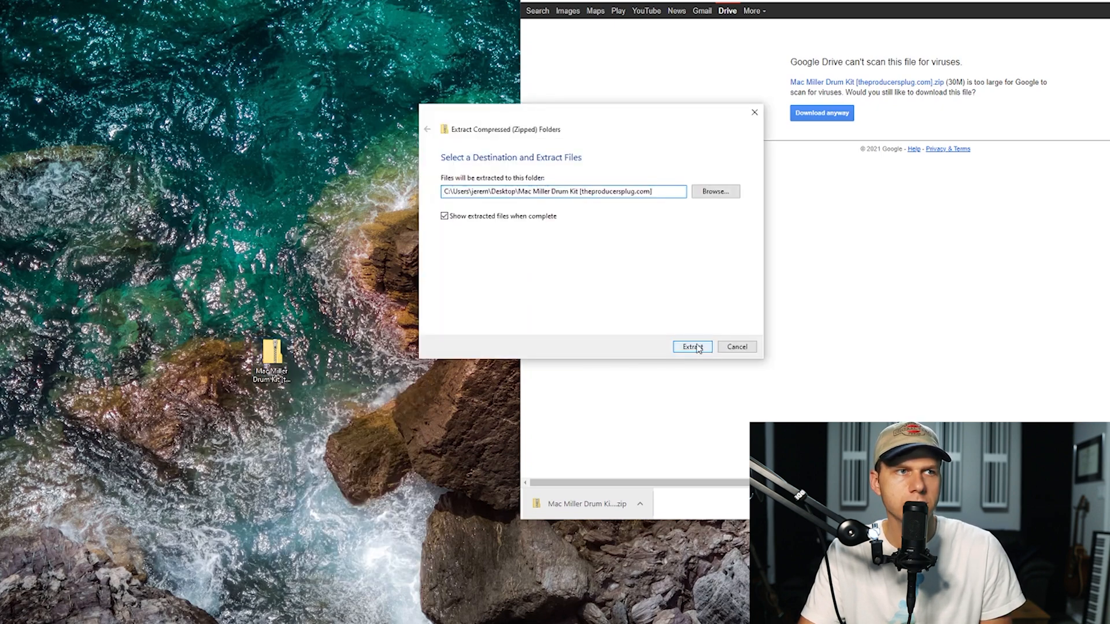
click(691, 347)
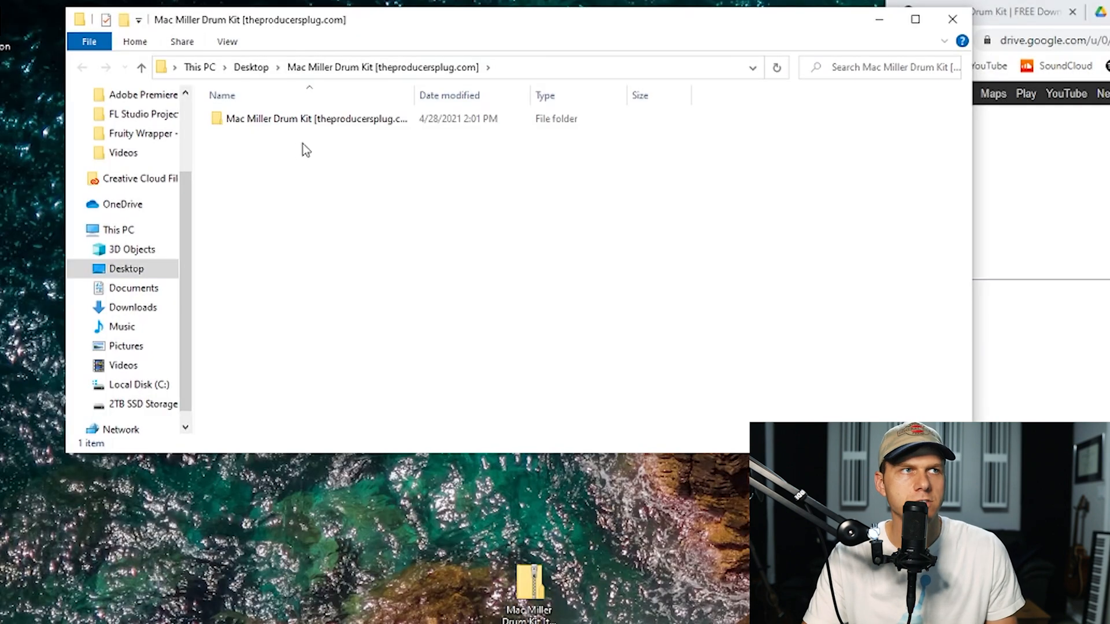
mouse_move(340, 118)
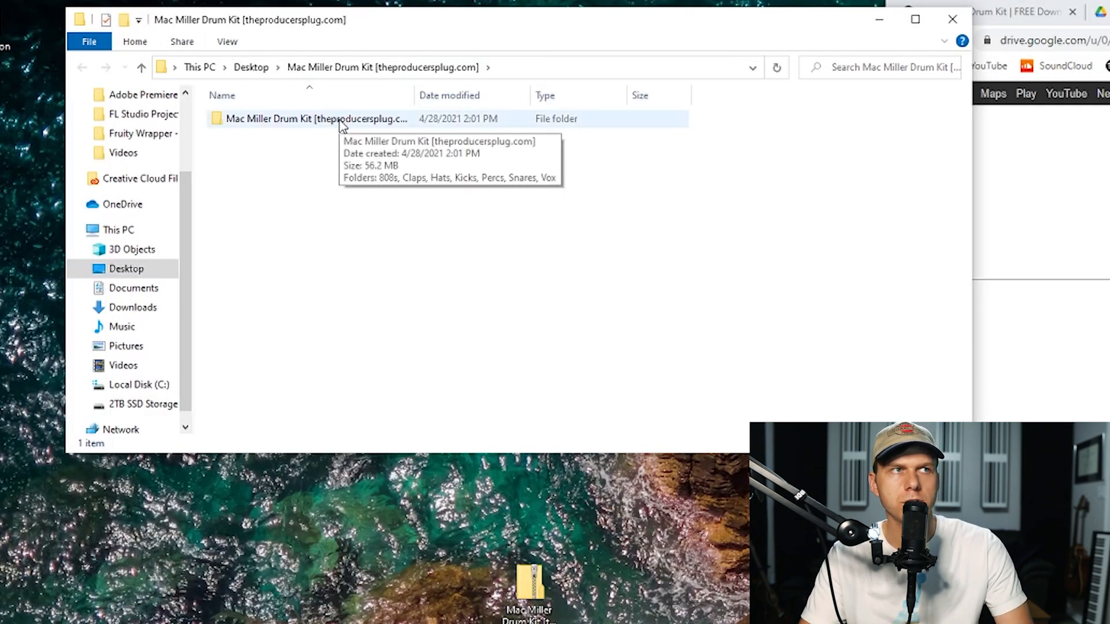
Open the inner Mac Miller Drum Kit folder and select the Snares and Vox folders.
double_click(315, 118)
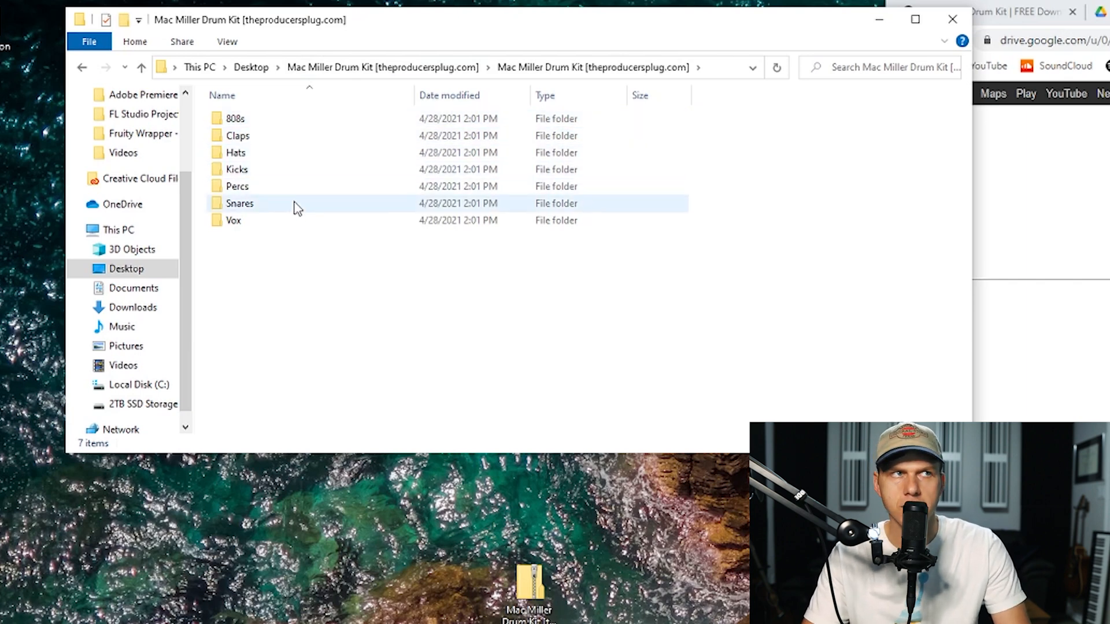
click(233, 220)
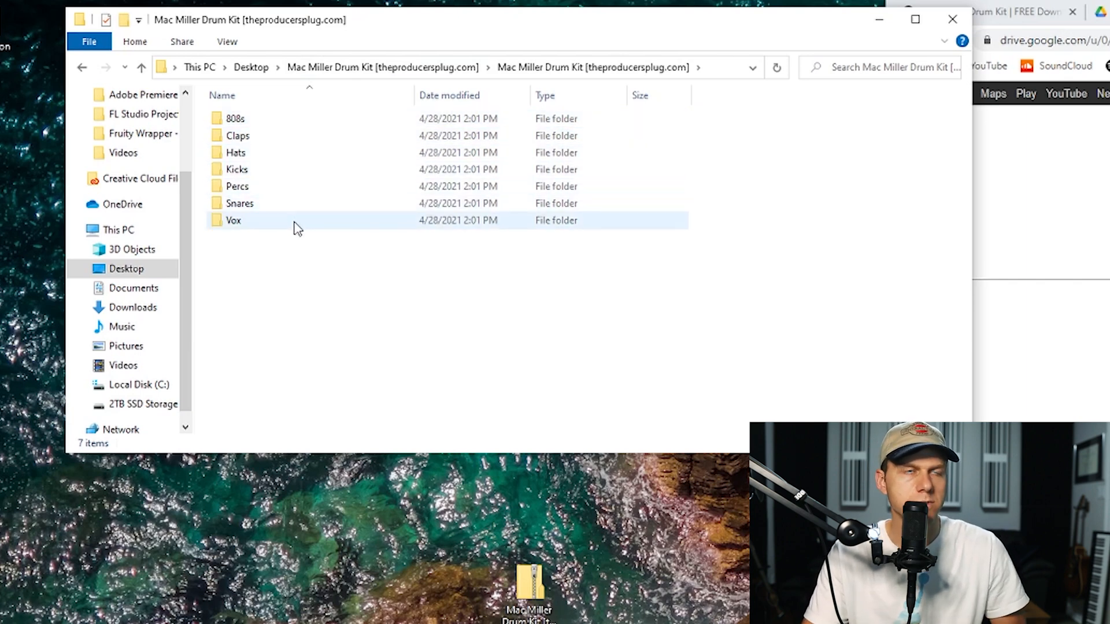
click(81, 66)
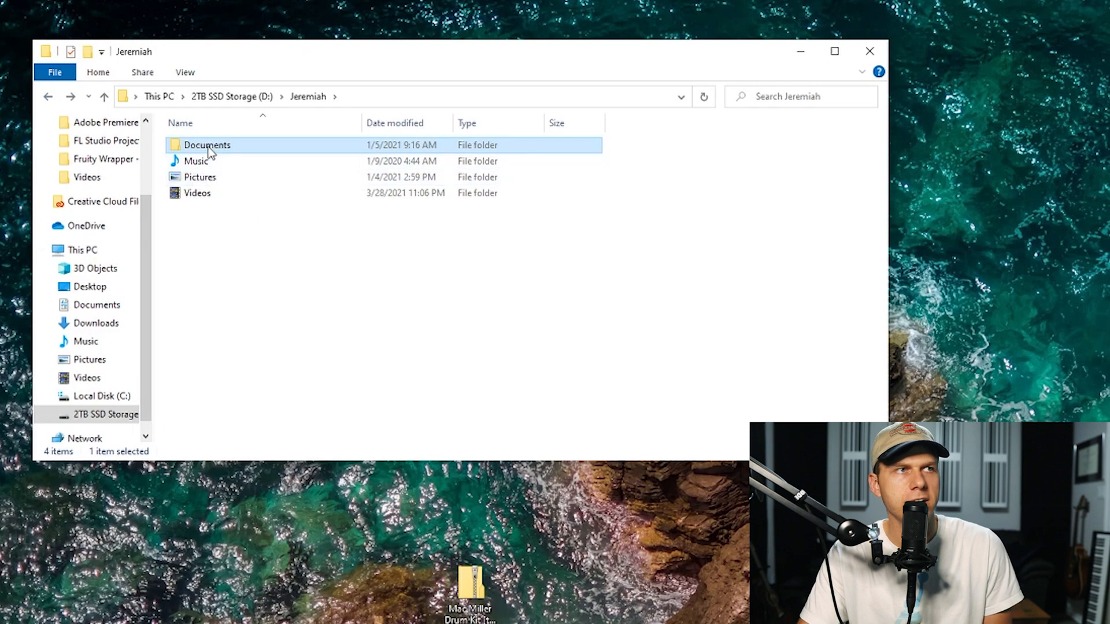
Navigate into Documents, then Drum Kits on the 2TB storage drive.
double_click(207, 145)
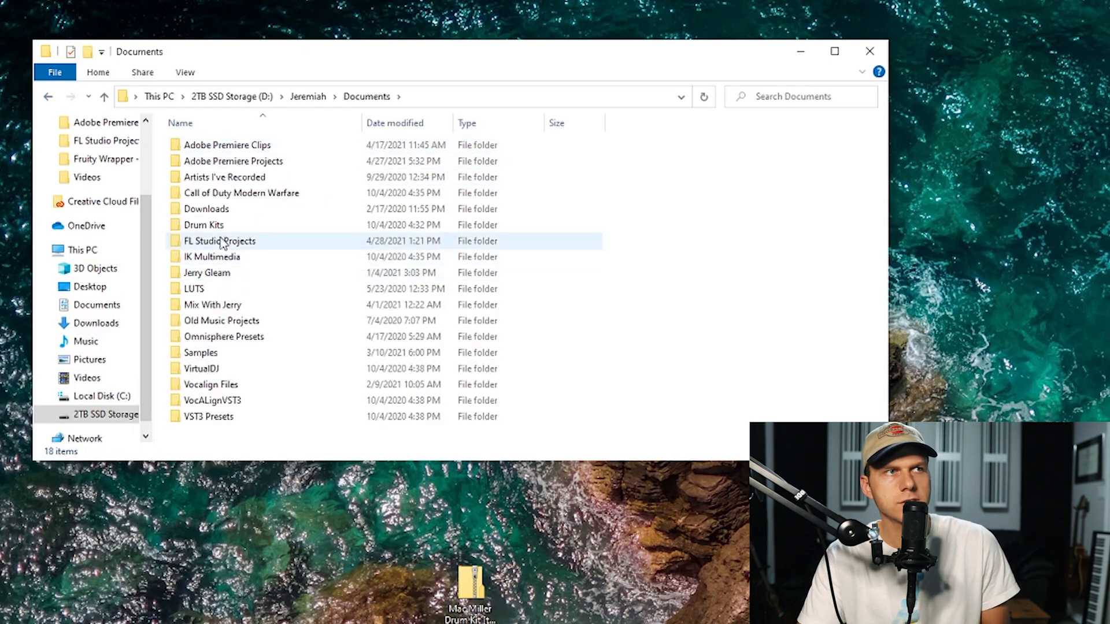
double_click(203, 225)
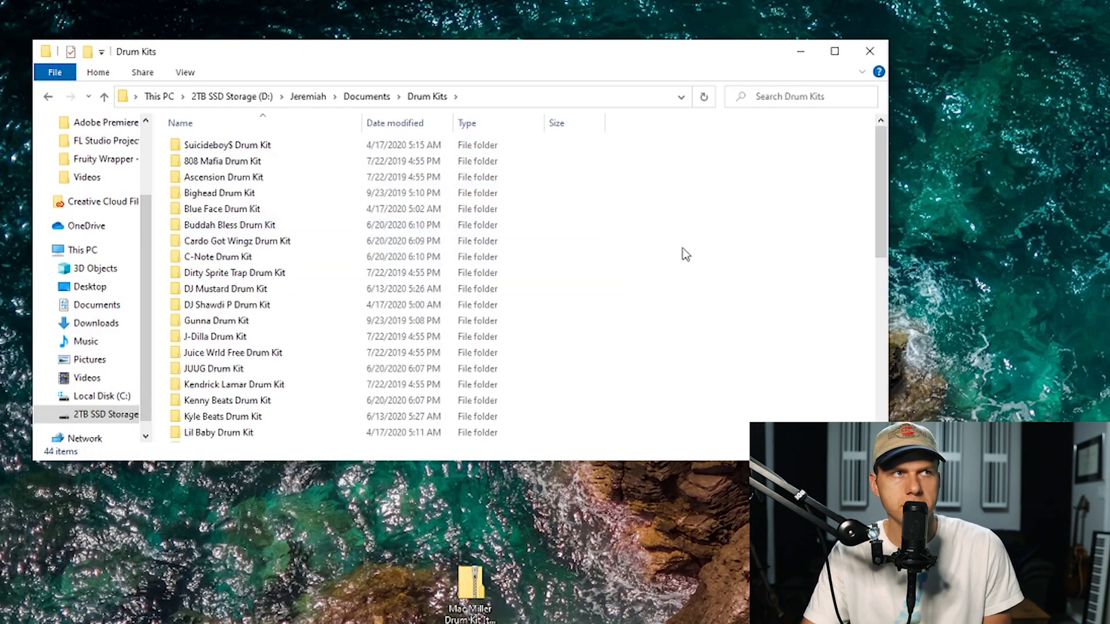
mouse_move(650, 225)
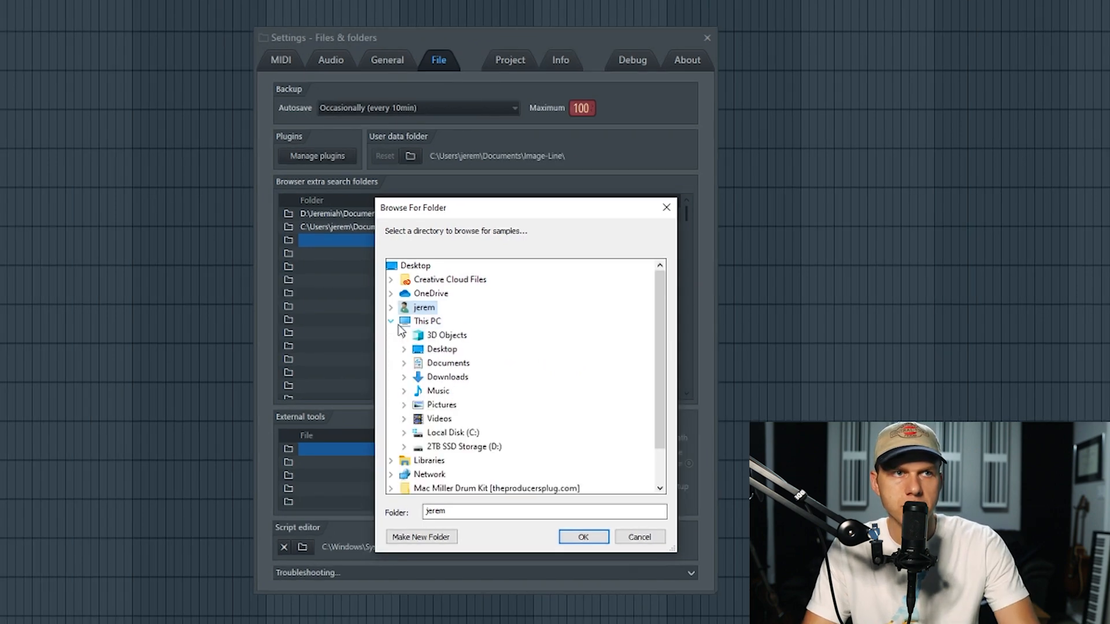
mouse_move(451, 447)
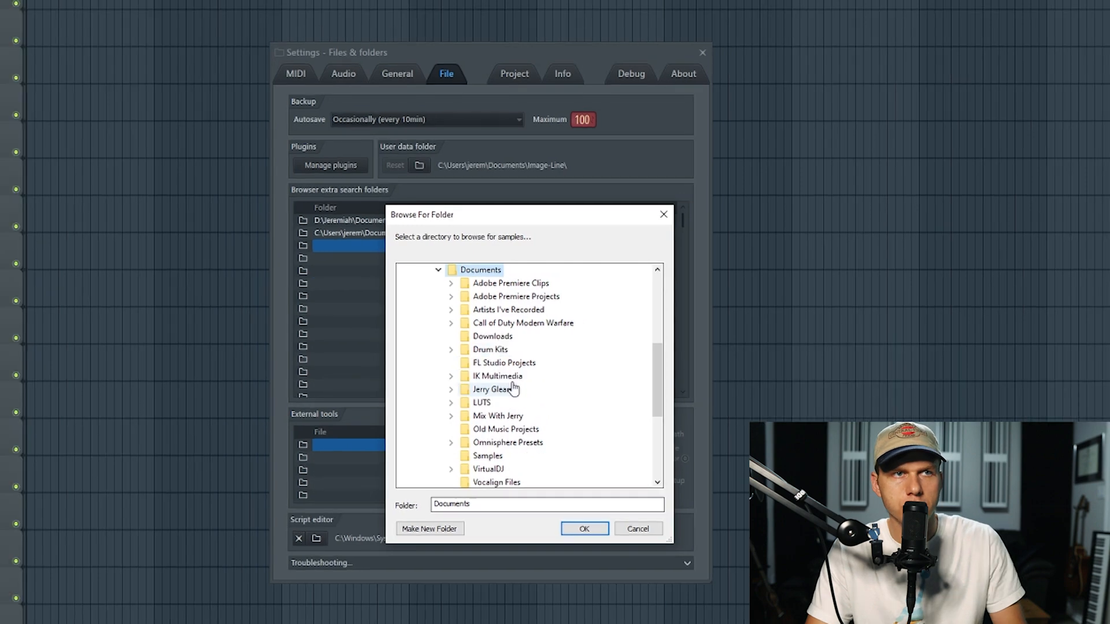
mouse_move(493, 363)
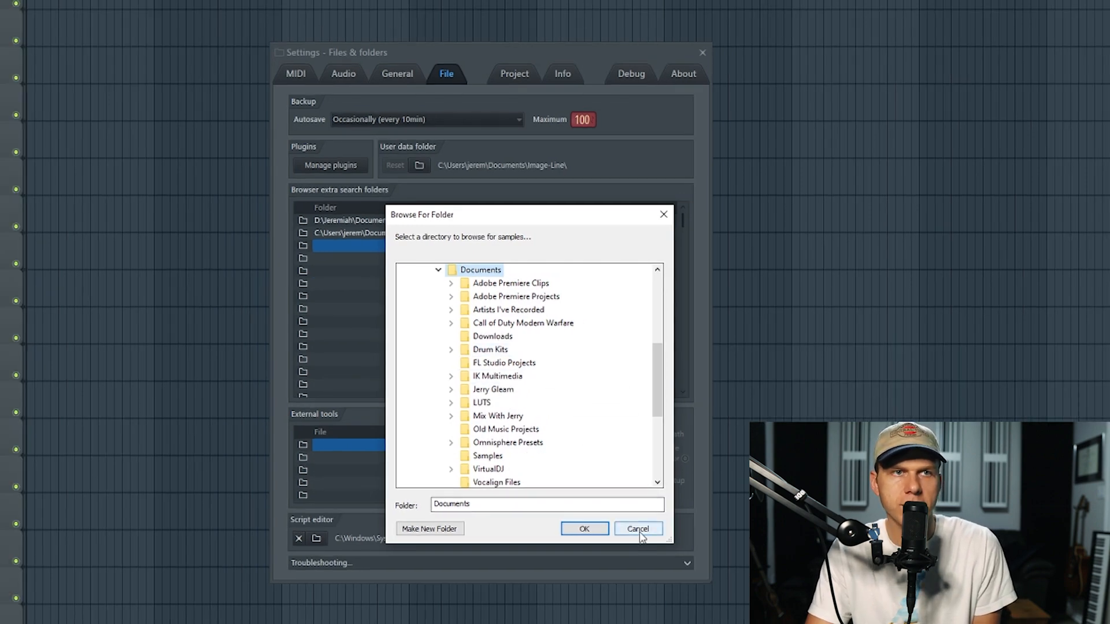
Dismiss the folder picker and Settings window, then expand Drum Kits in the browser.
click(637, 529)
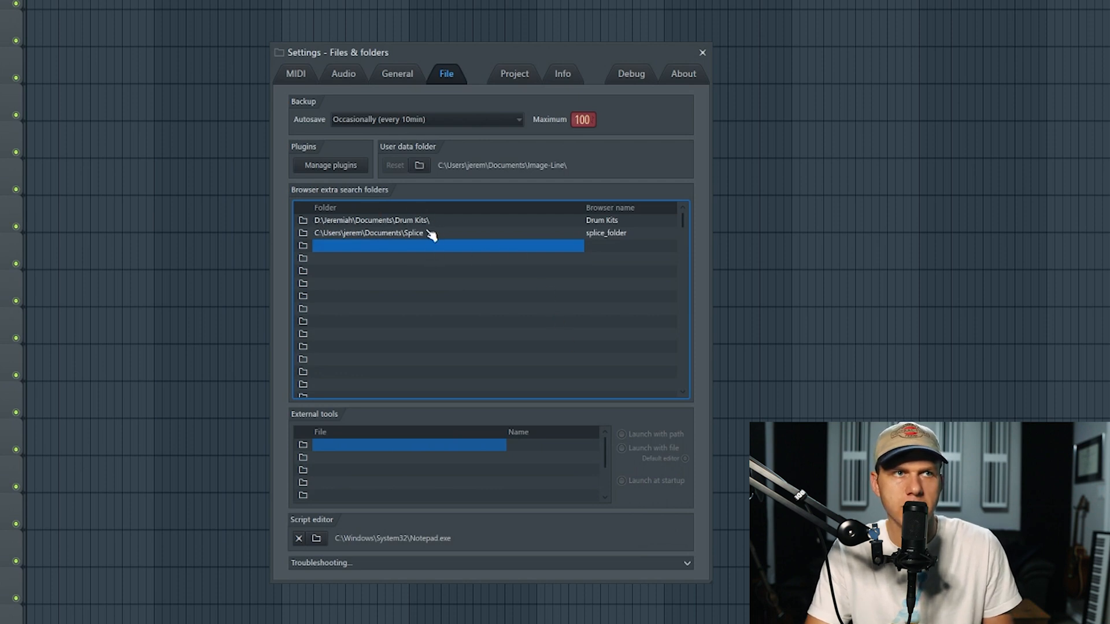
click(701, 51)
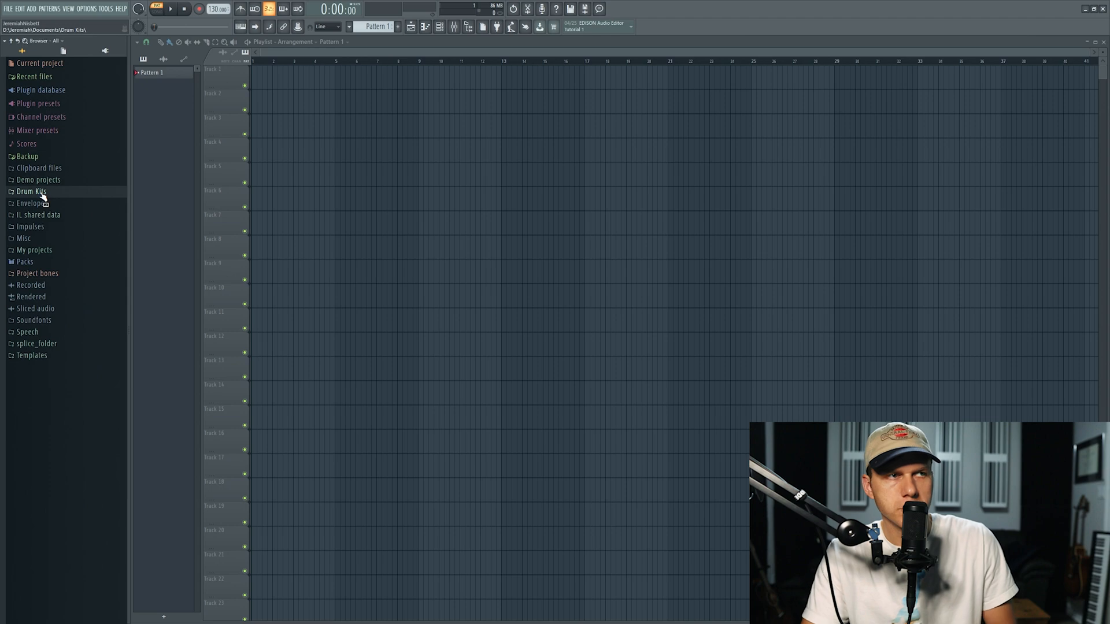
click(31, 191)
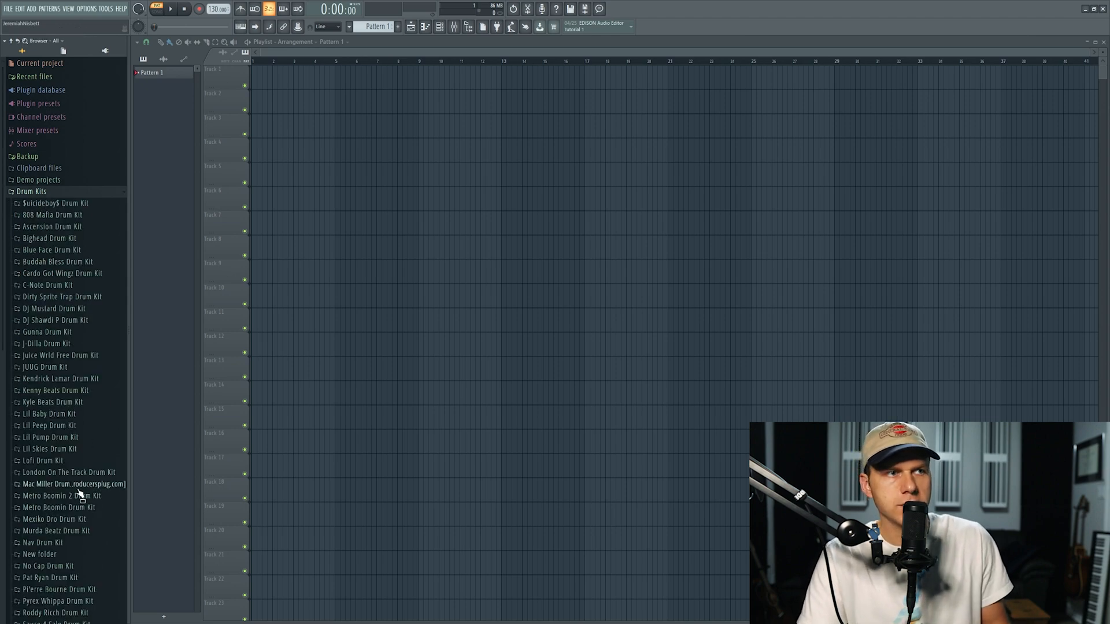